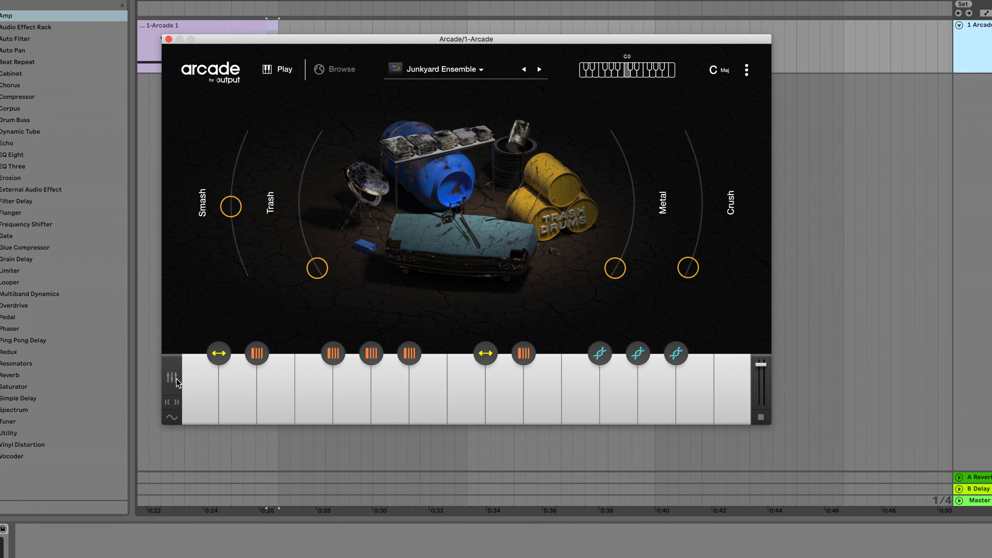
Bring up the send 1 Stereo Delay editor in the mixer with its preset list shown.
click(172, 375)
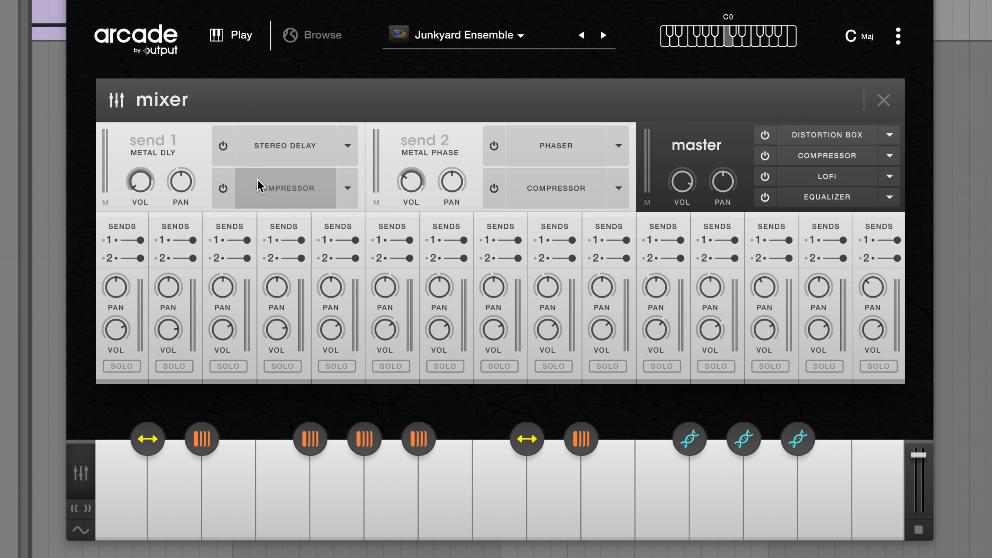
click(286, 146)
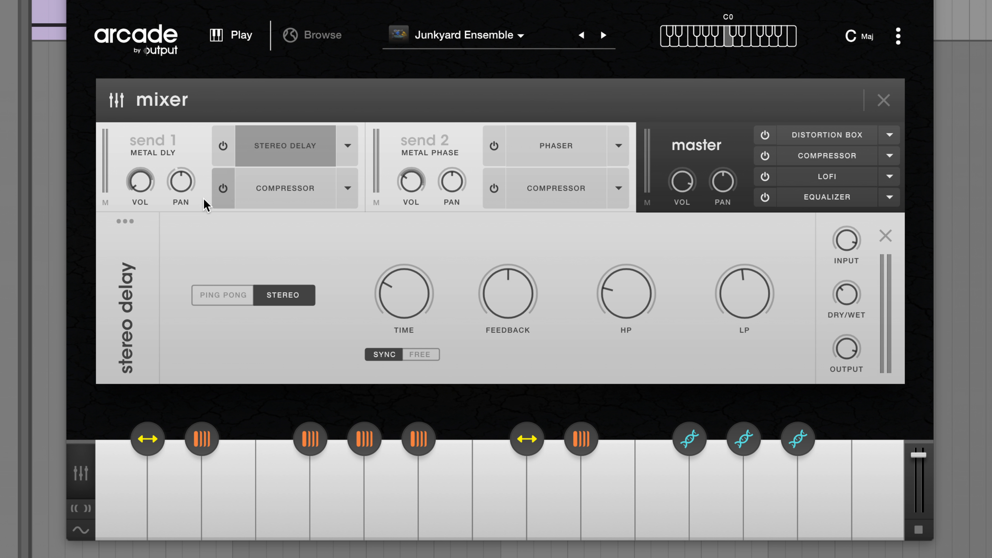
click(125, 221)
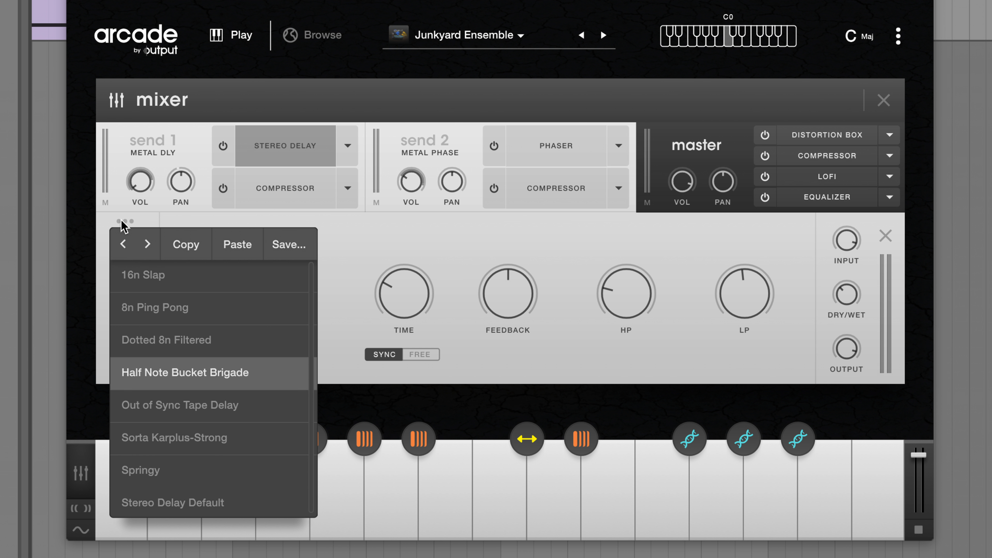
mouse_move(182, 318)
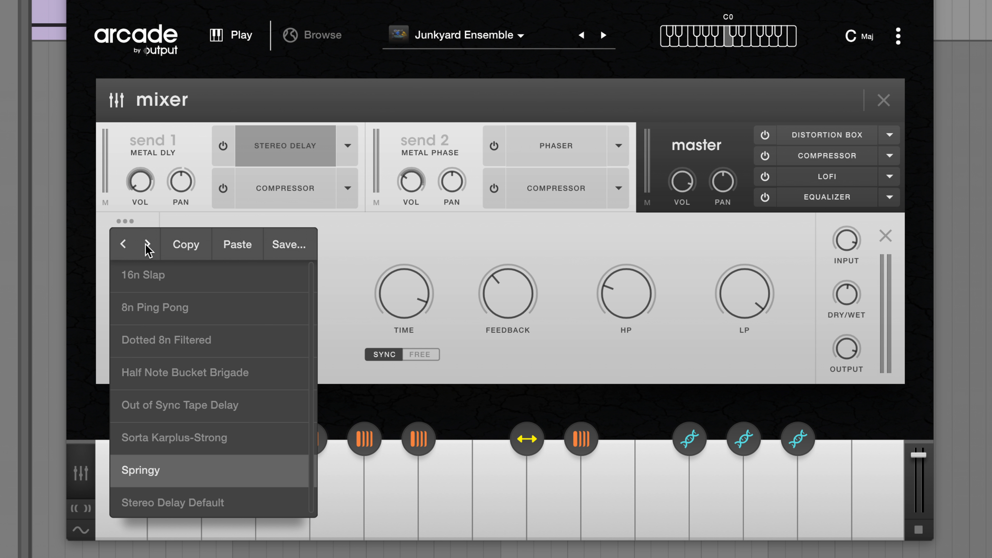
mouse_move(359, 240)
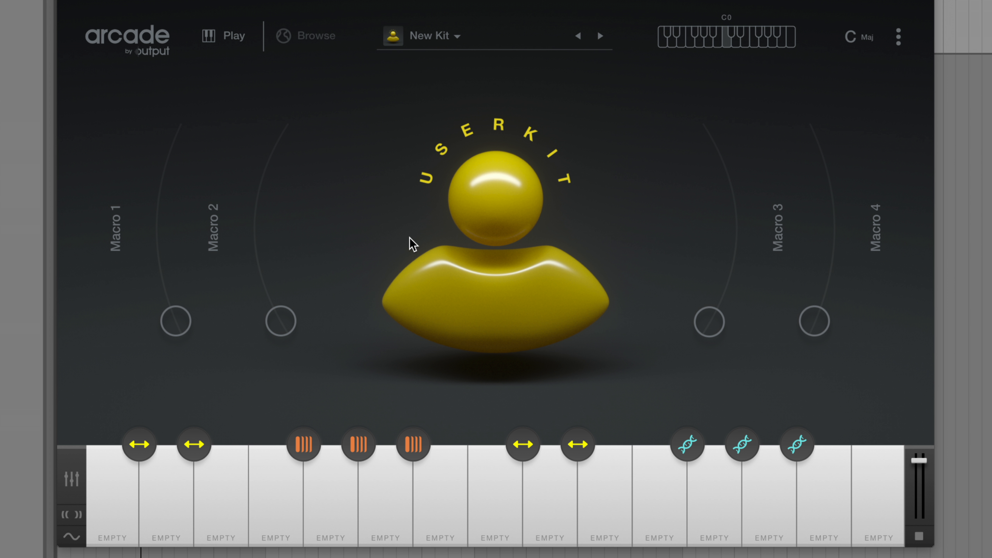
Load a loop from the library onto the first key and return to the kit.
click(306, 35)
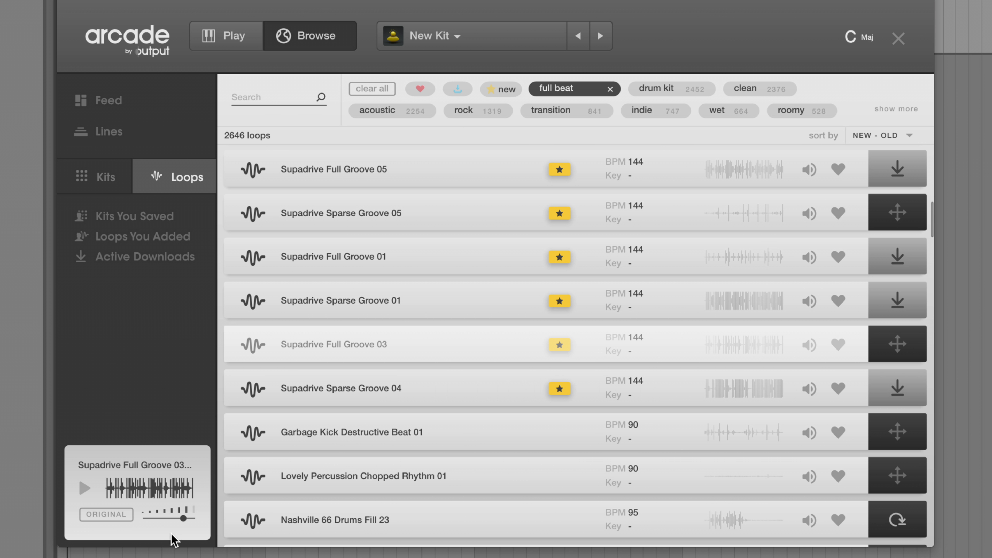
click(233, 36)
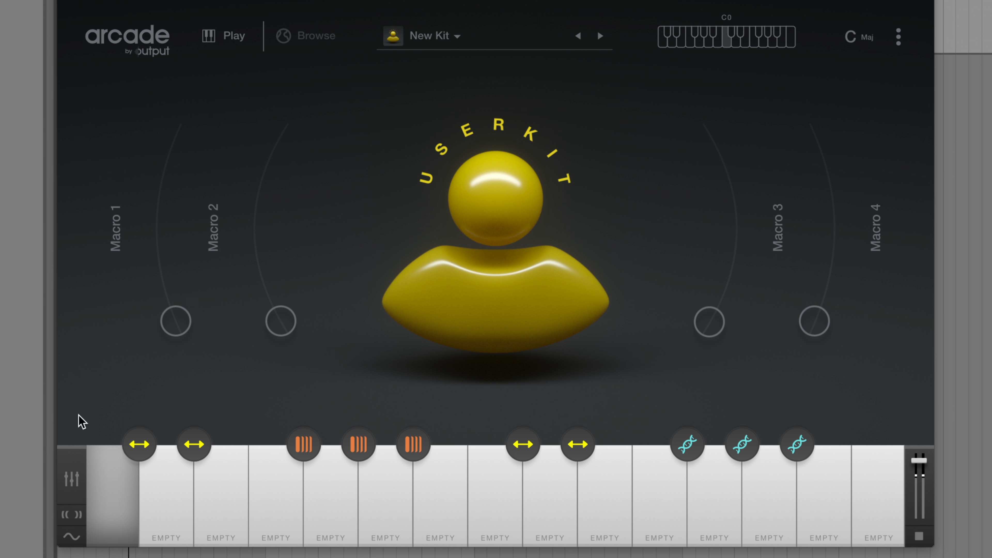
mouse_move(63, 474)
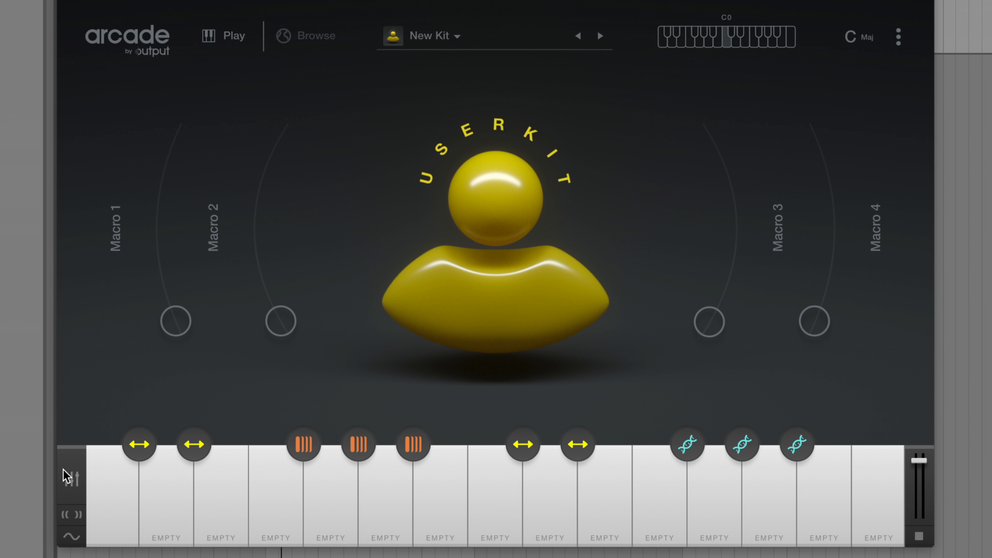
Add a Multi Tap Delay to the master bus with 8 taps on a 1/64 grid.
click(70, 476)
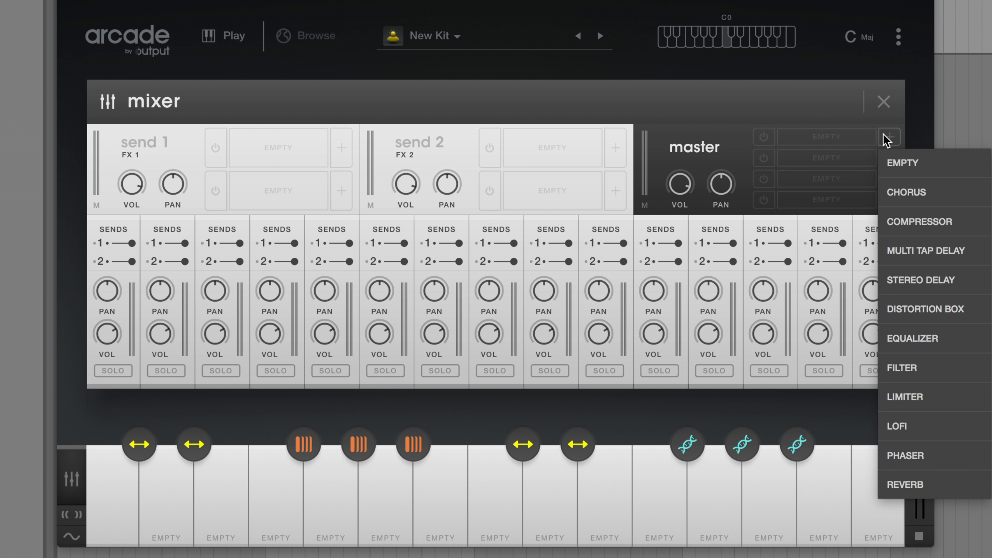
click(928, 251)
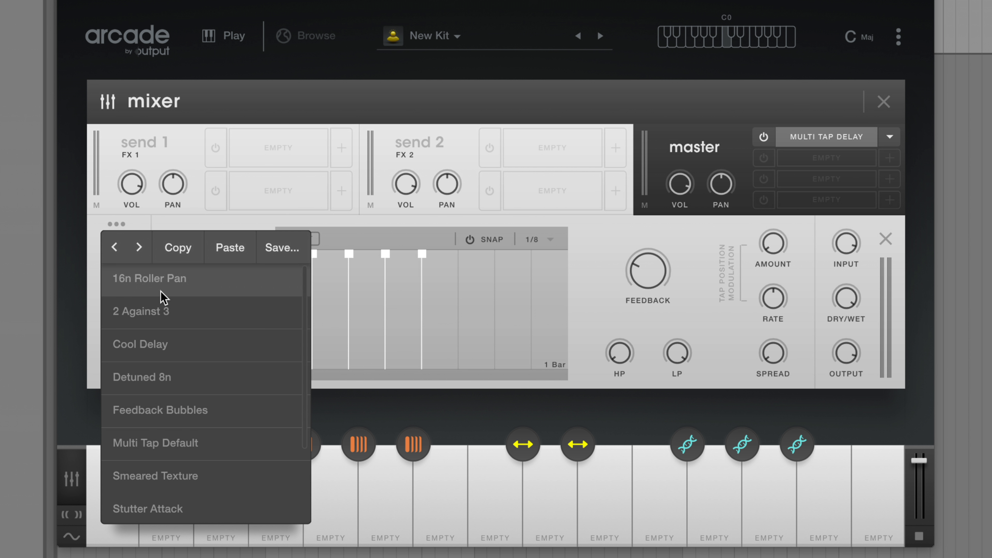
mouse_move(158, 334)
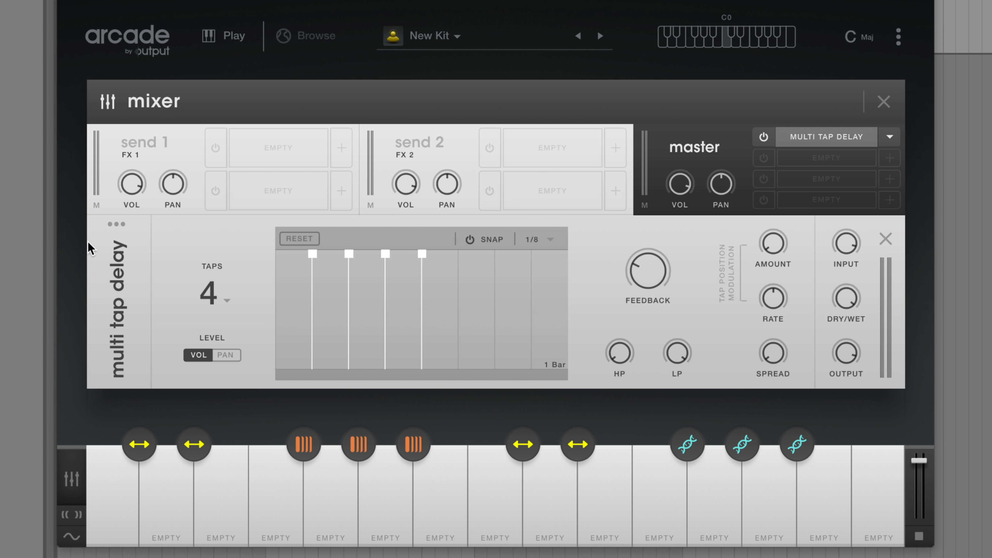
mouse_move(98, 228)
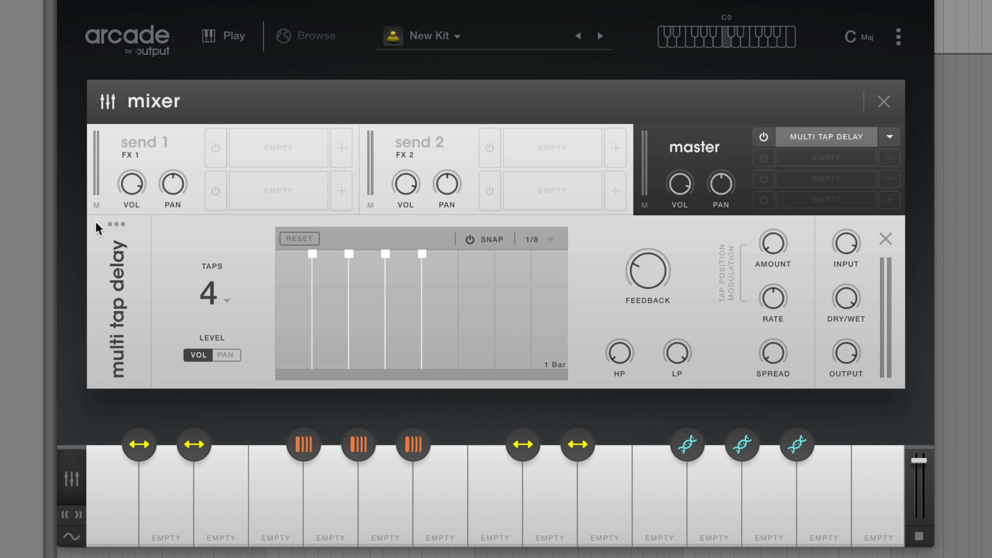
mouse_move(108, 229)
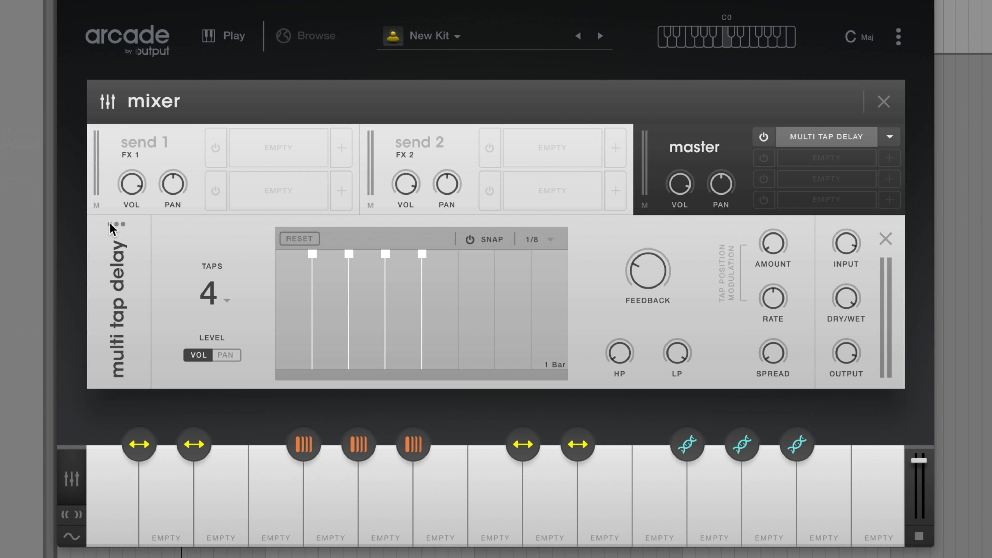
click(228, 302)
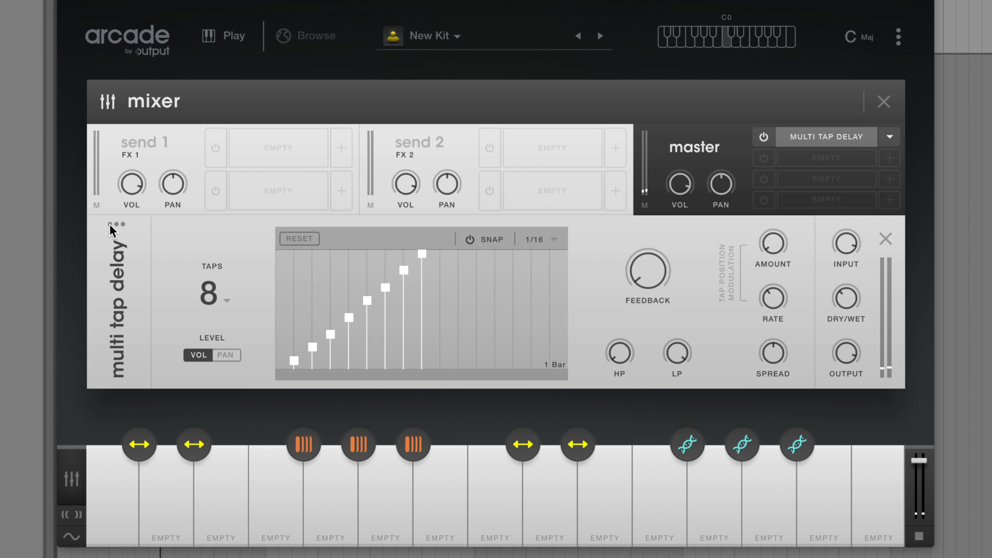
click(536, 239)
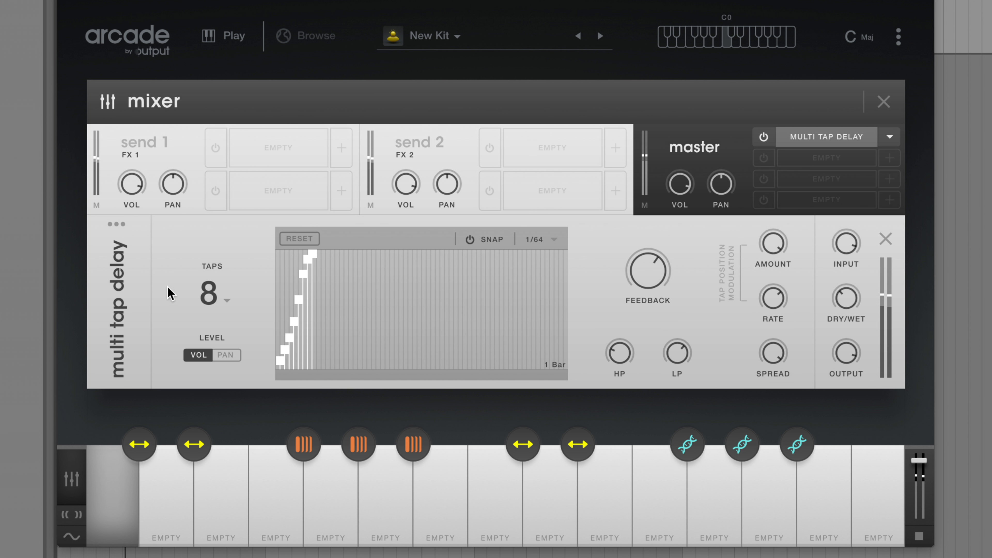
click(115, 223)
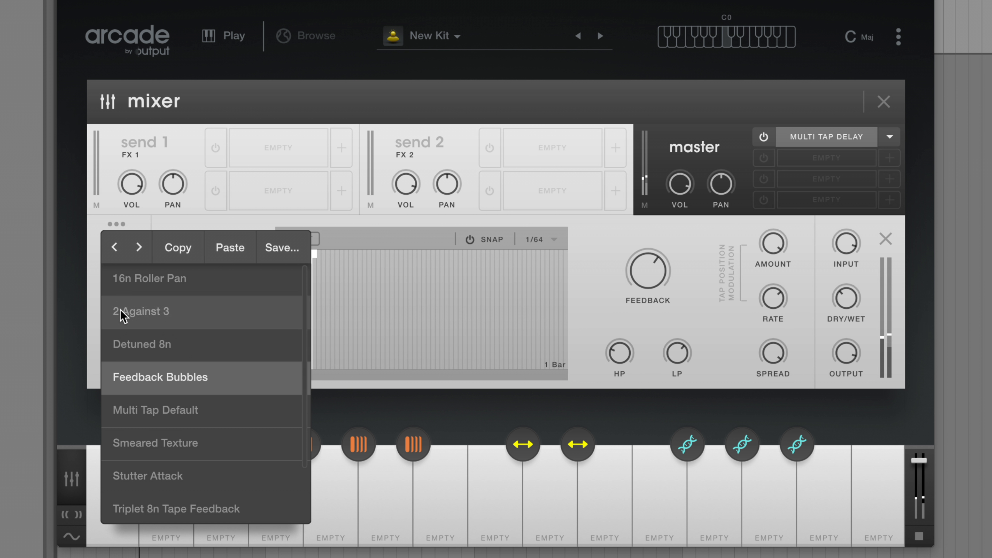
Load the 2 Against 3 delay preset and save it as a user preset.
click(155, 409)
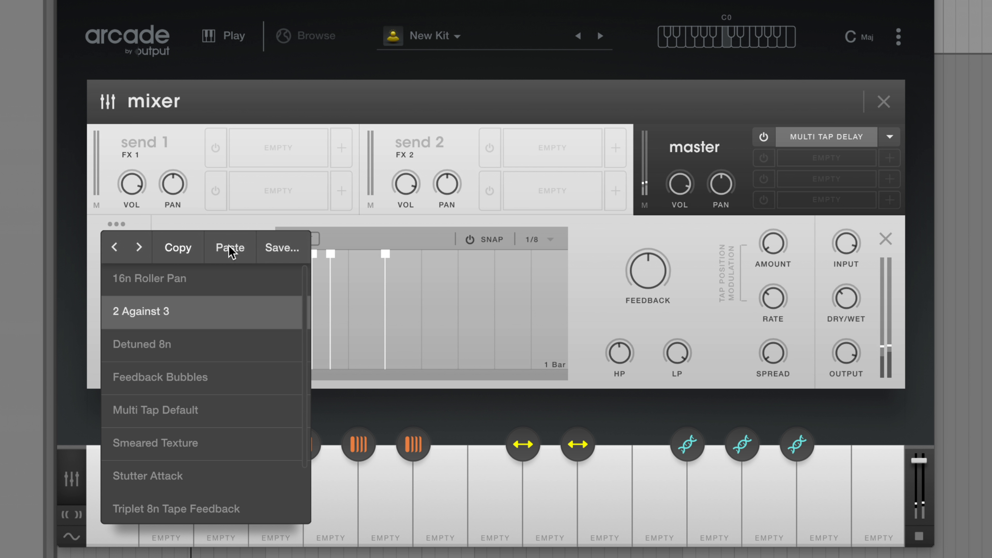
click(281, 247)
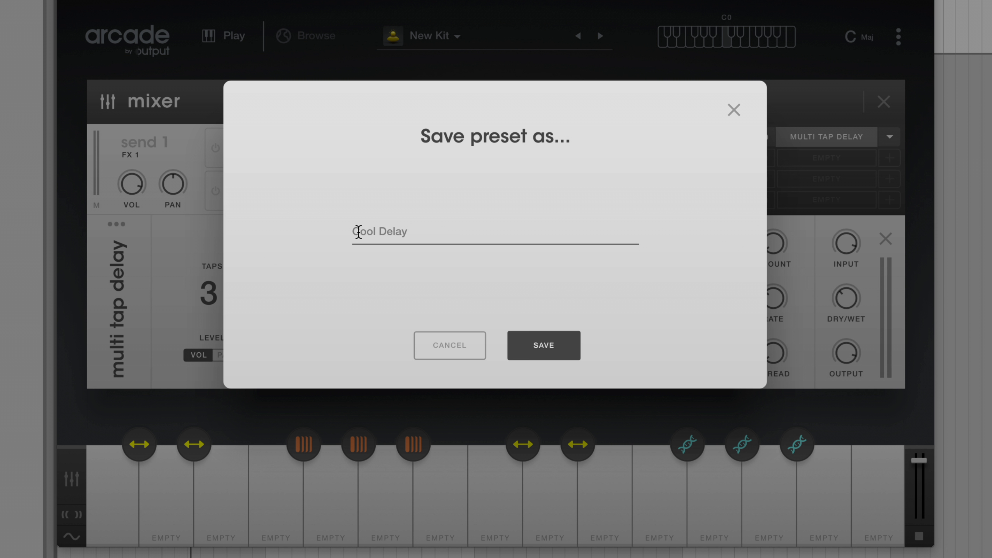
click(543, 346)
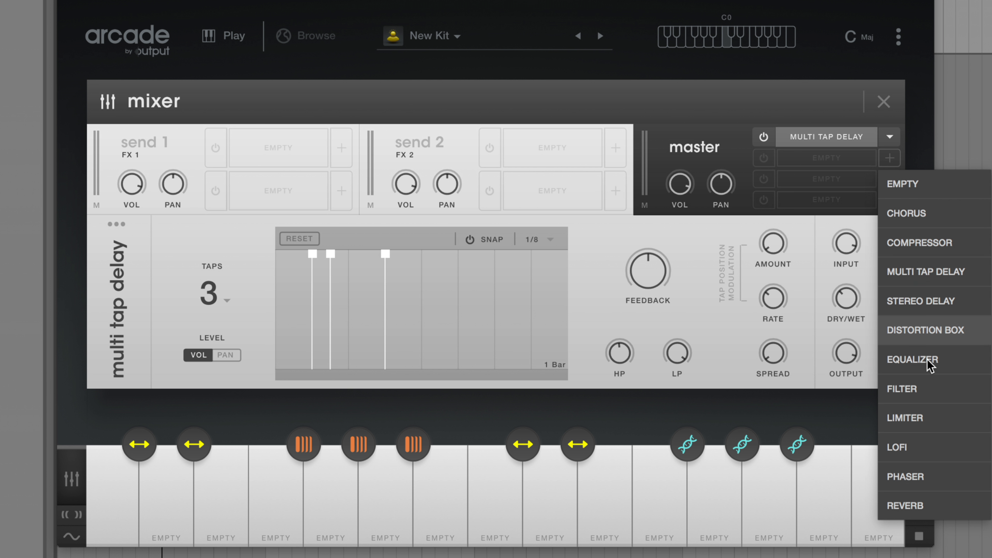
Choose an effect for the second master slot, a filter for modulation.
click(901, 389)
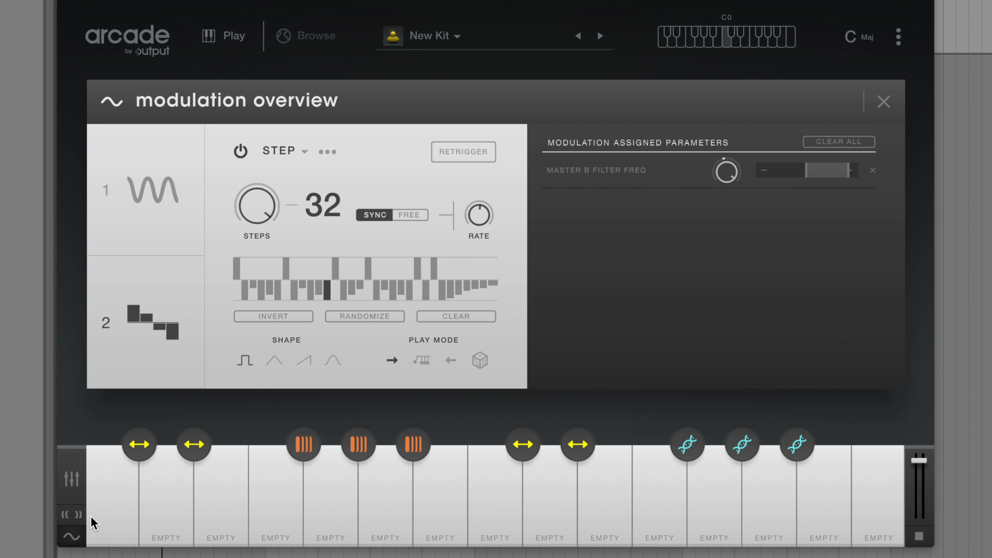
Load the 8n Dice Game step pattern on the modulator and leave the modulation overview.
click(327, 151)
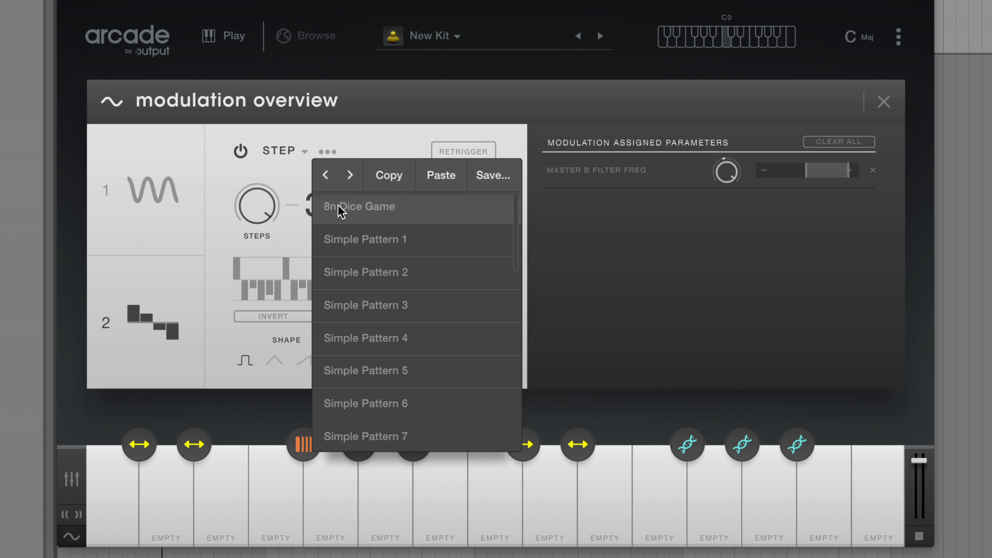
click(359, 207)
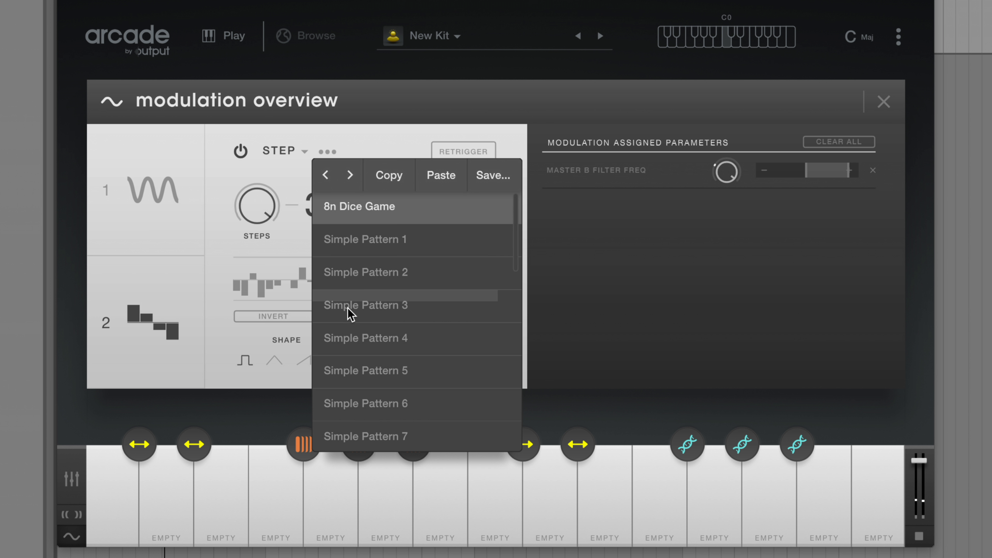
click(365, 304)
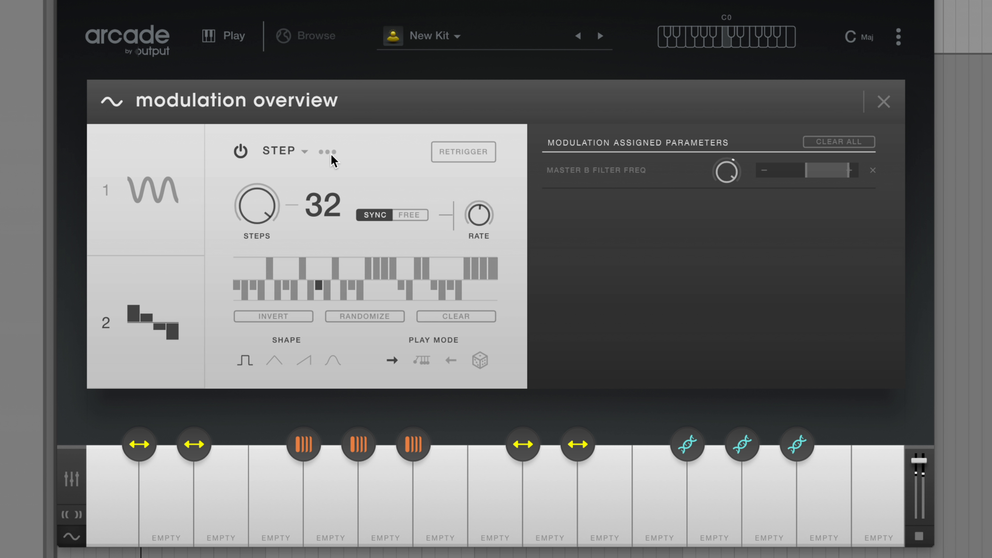
click(364, 317)
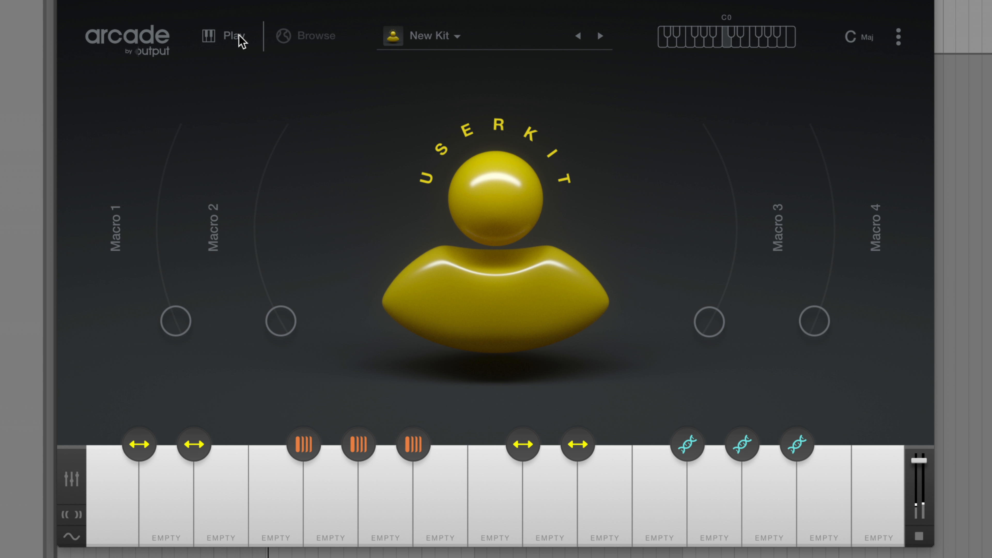
mouse_move(344, 188)
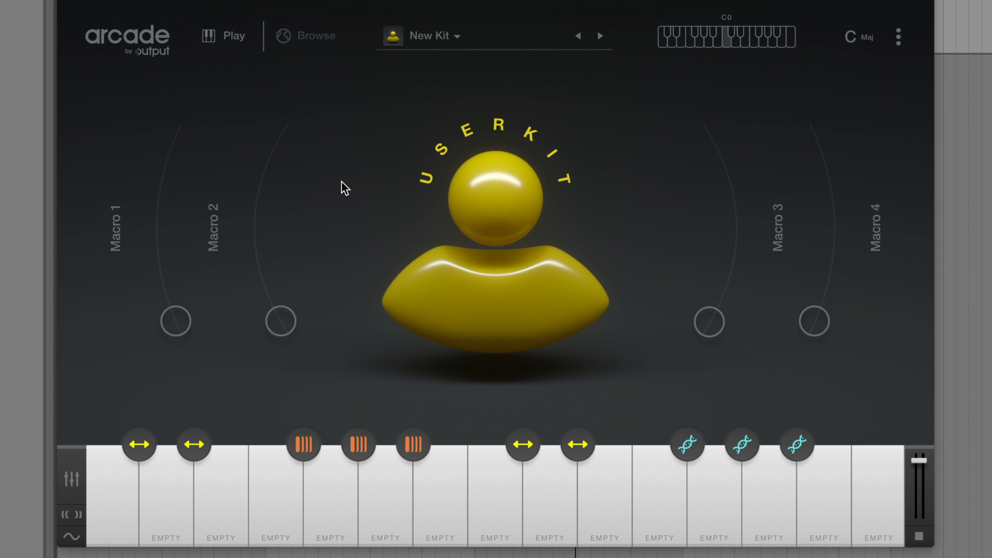
Give the first repeater a 1/16 rate and a 16-step pattern ending in a rising ramp.
click(304, 445)
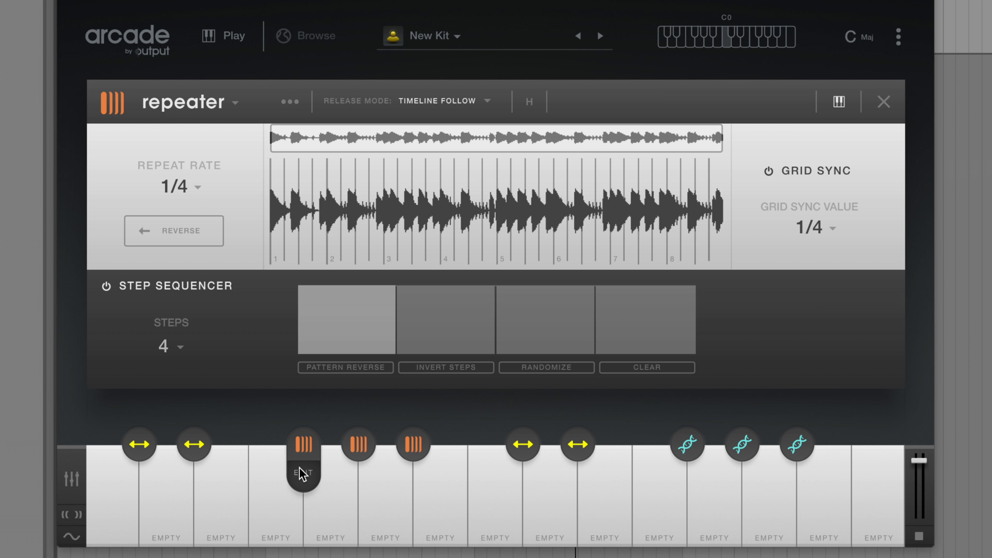
click(289, 101)
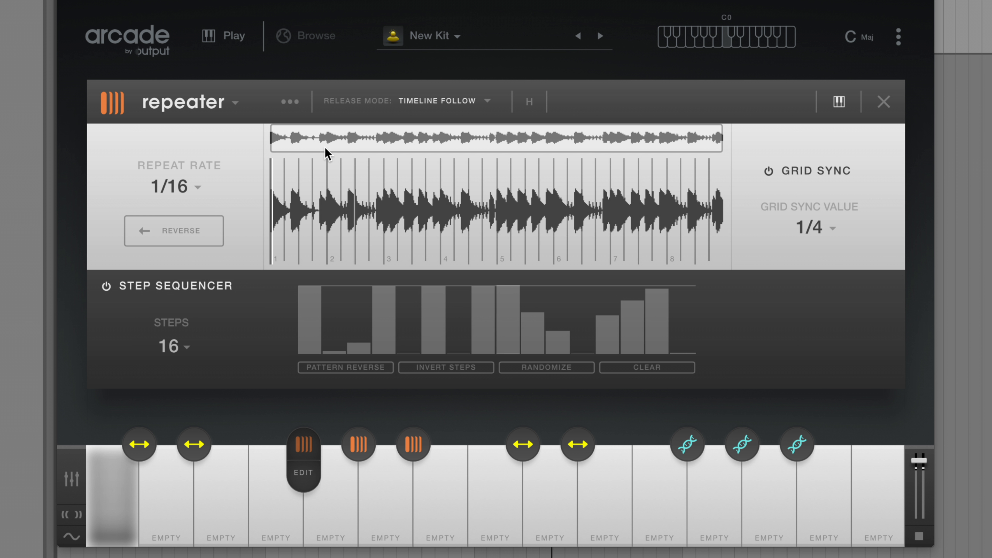
click(289, 101)
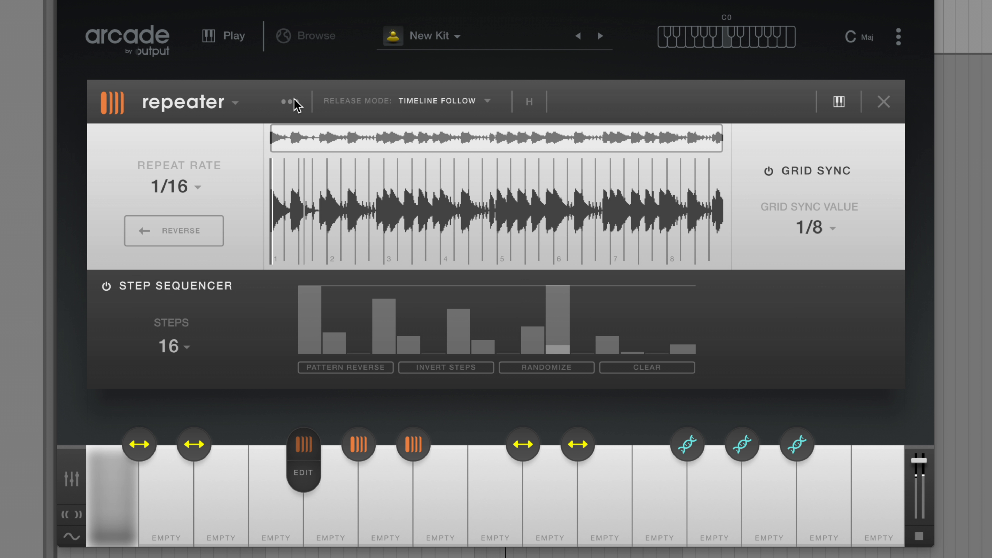
click(287, 101)
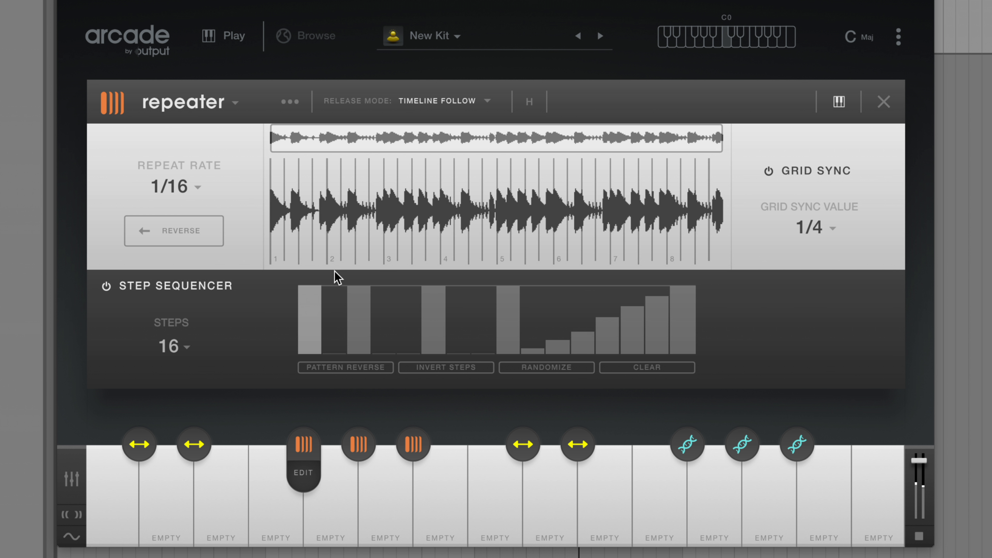
click(289, 102)
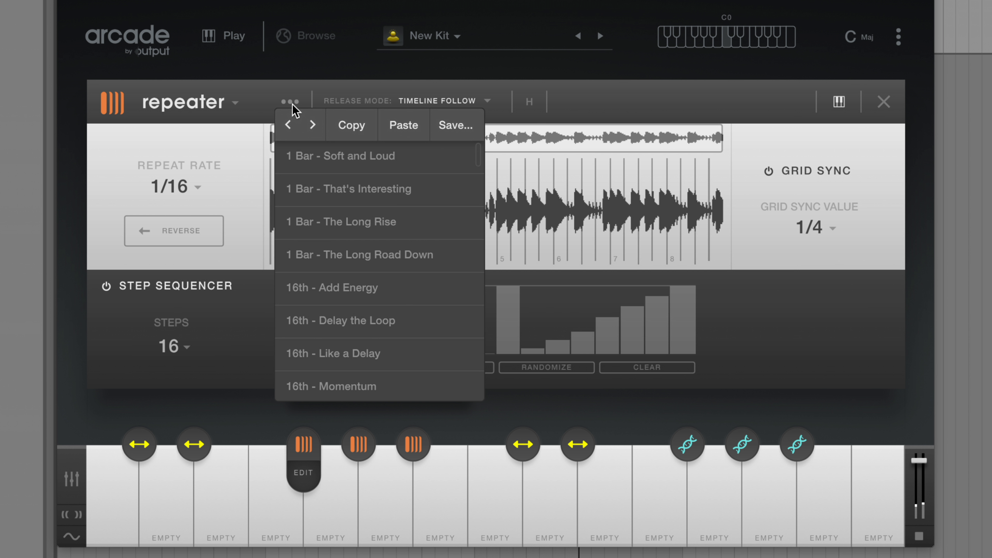
mouse_move(355, 130)
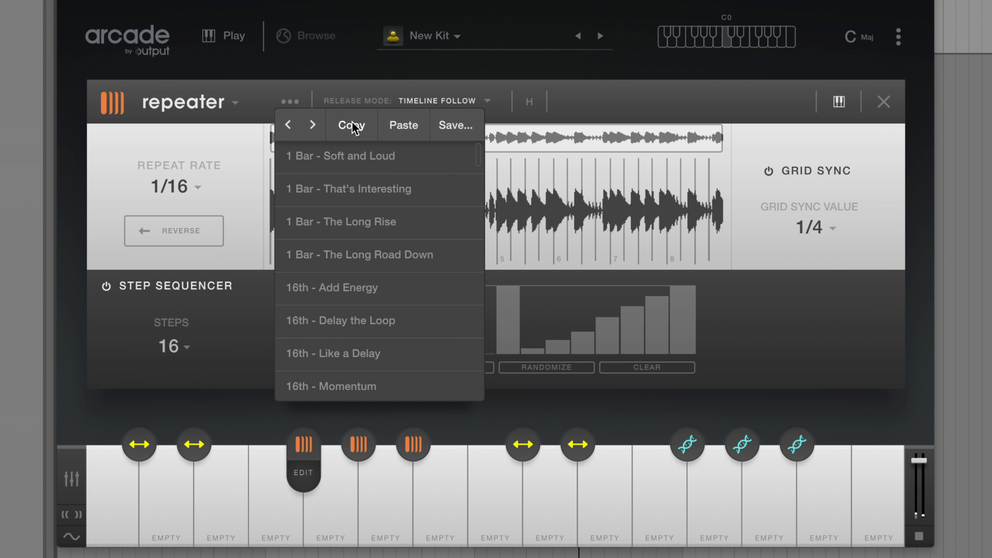
mouse_move(353, 446)
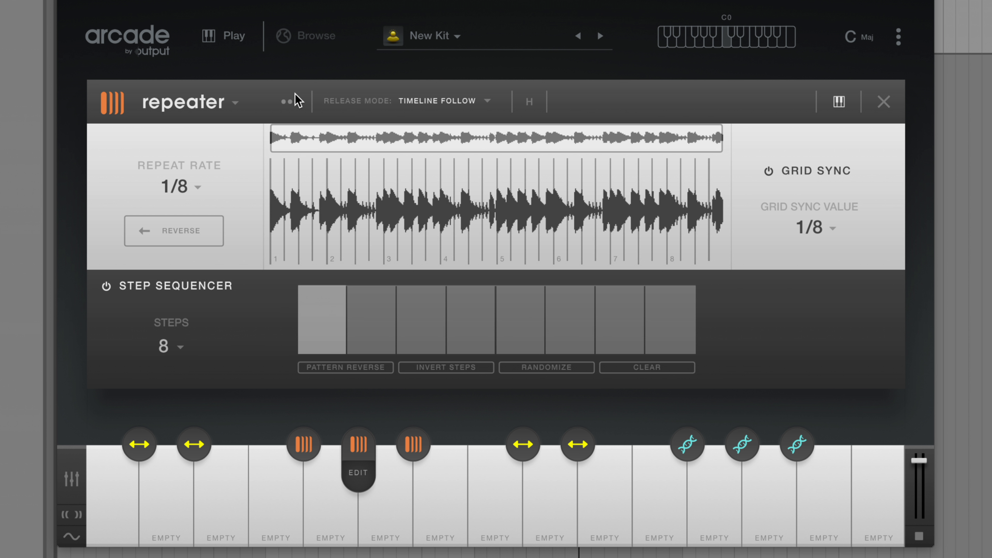
Paste the copied ramp pattern into the second repeater at a 1/8 rate and close the editor.
click(285, 101)
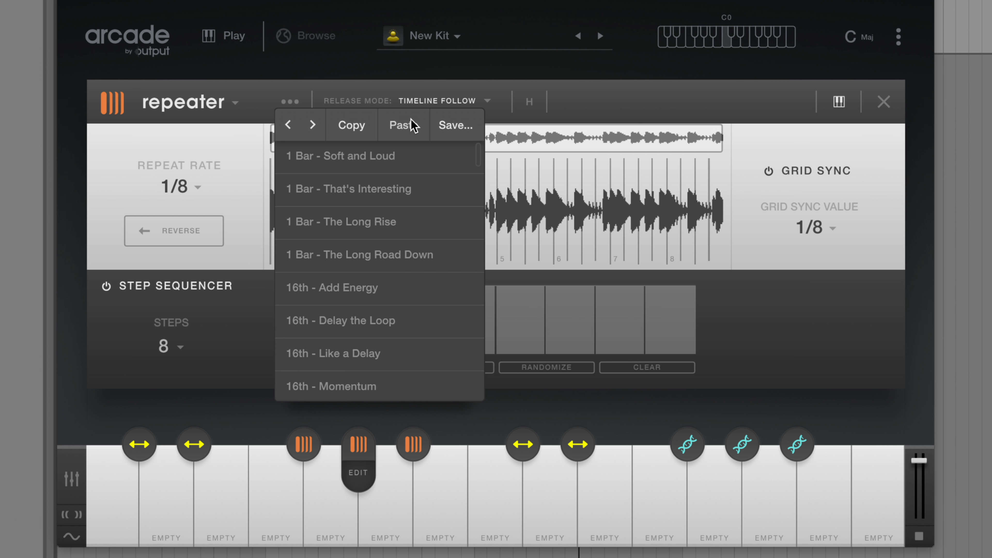
click(179, 187)
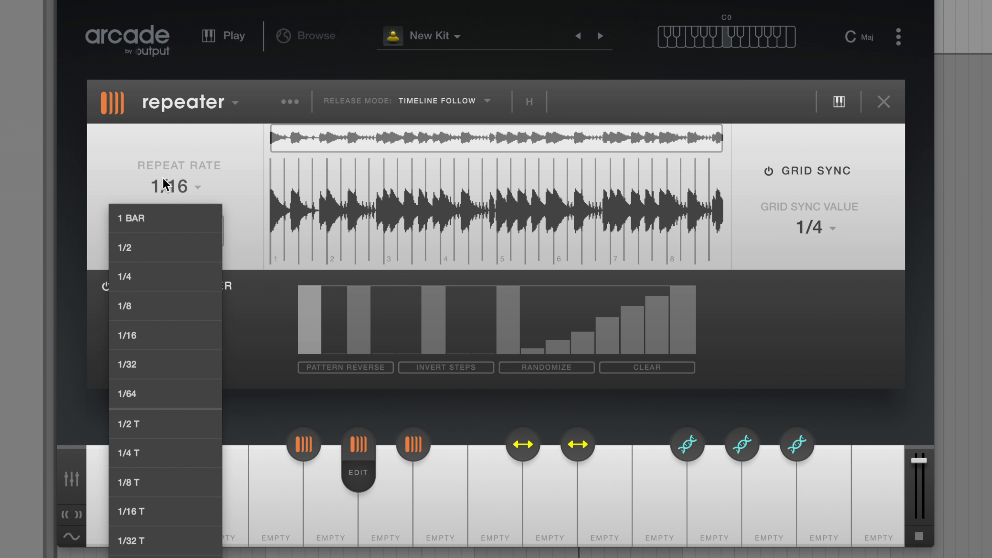
click(124, 305)
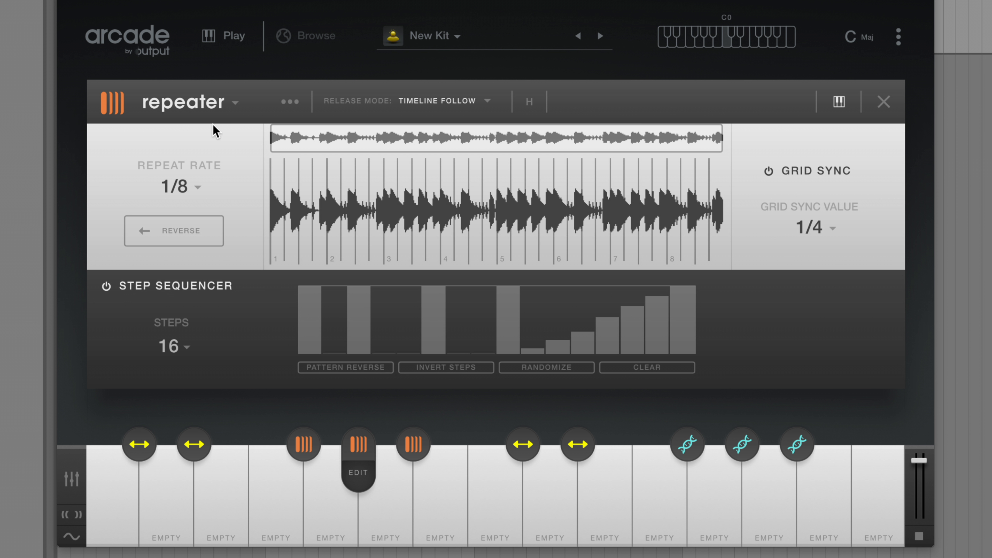
click(884, 101)
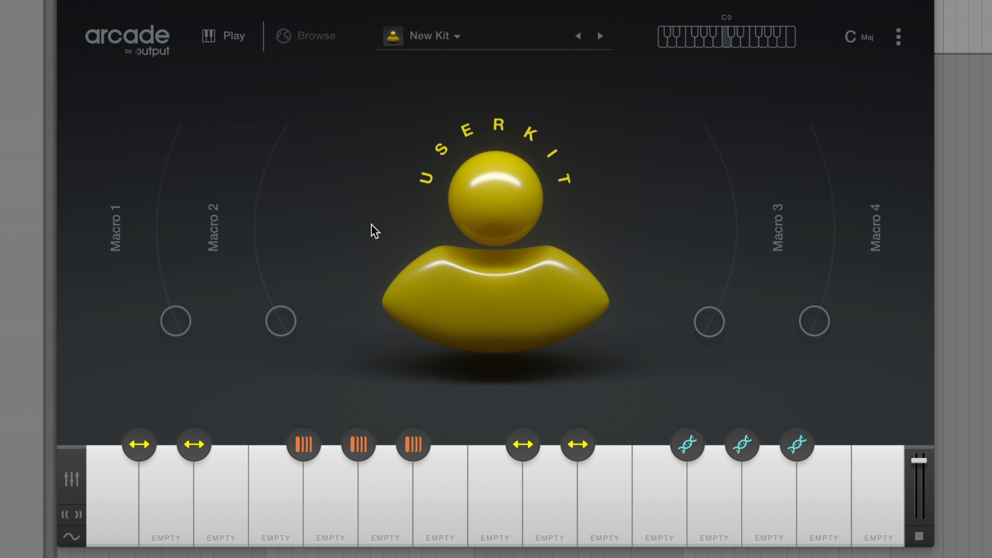
Switch to the browser and enter output.com/account in the address bar.
click(113, 494)
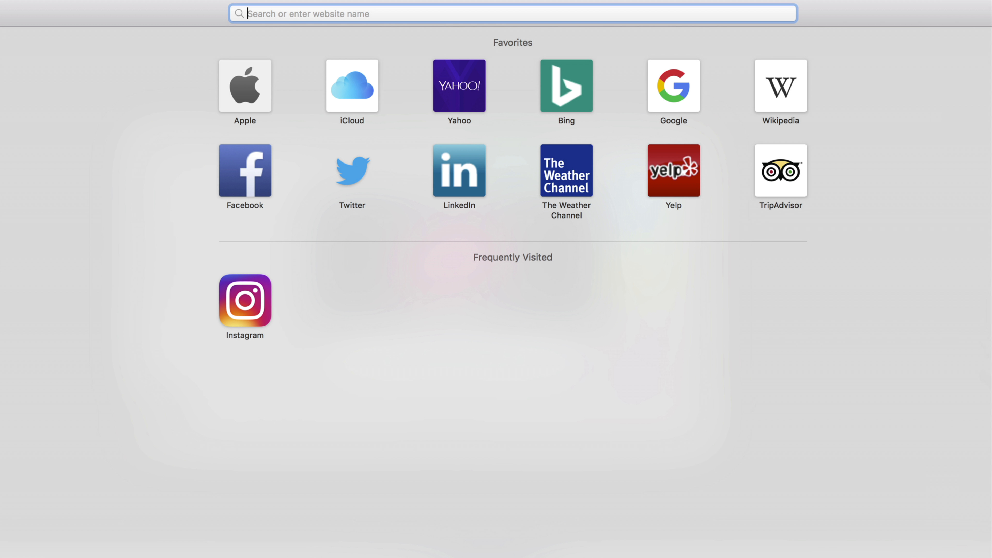
text(output.com/account)
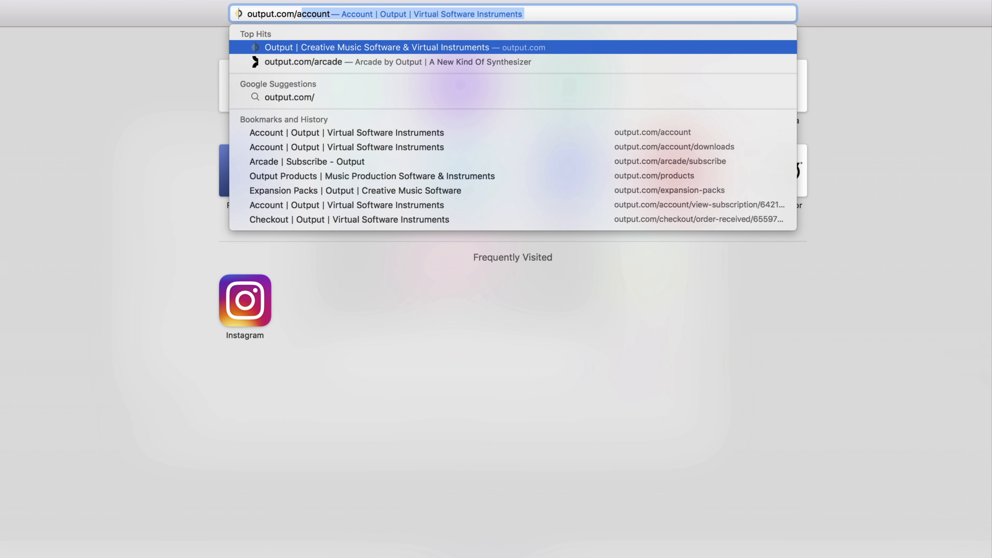